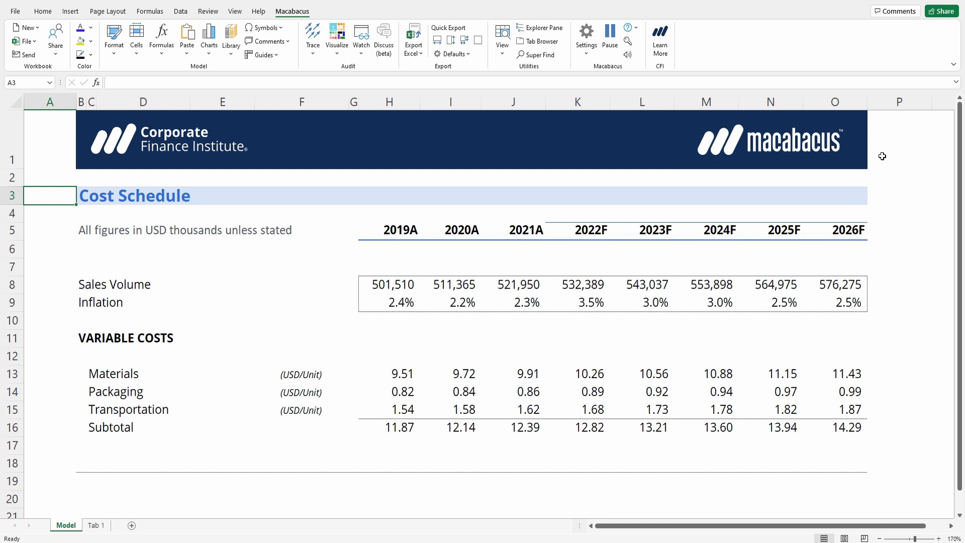
Step: Review the Sales Volume values and Tab 1, then apply the Macabacus Functional Map shading to the Model sheet
click(49, 283)
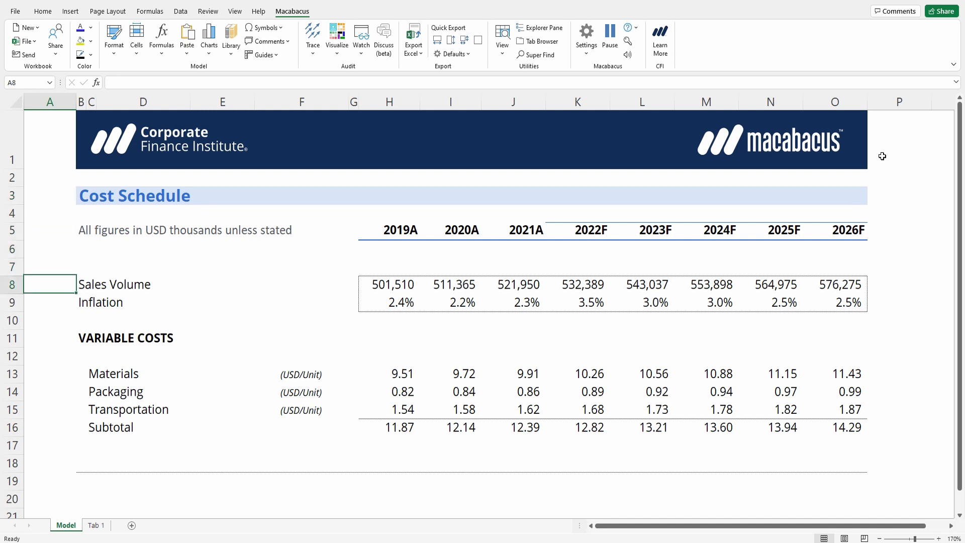
click(461, 284)
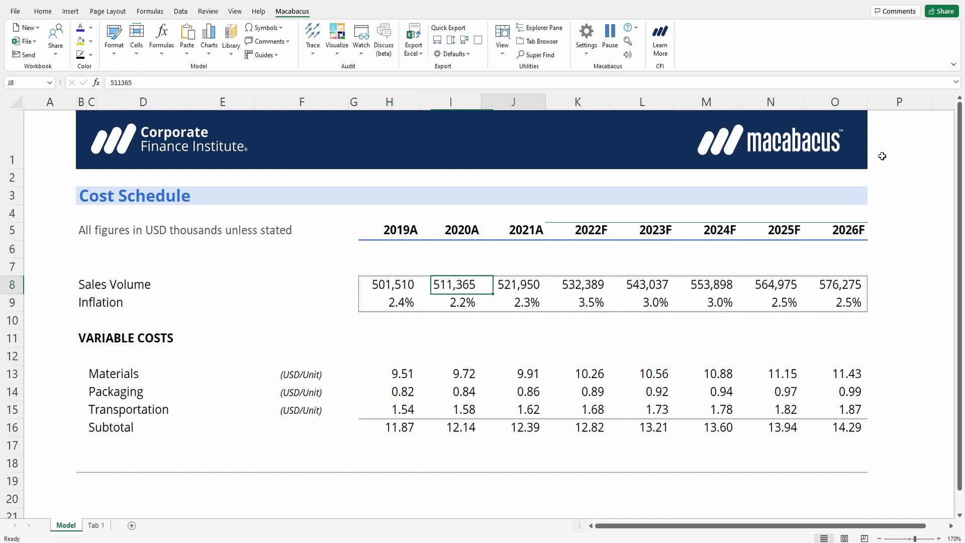
click(769, 374)
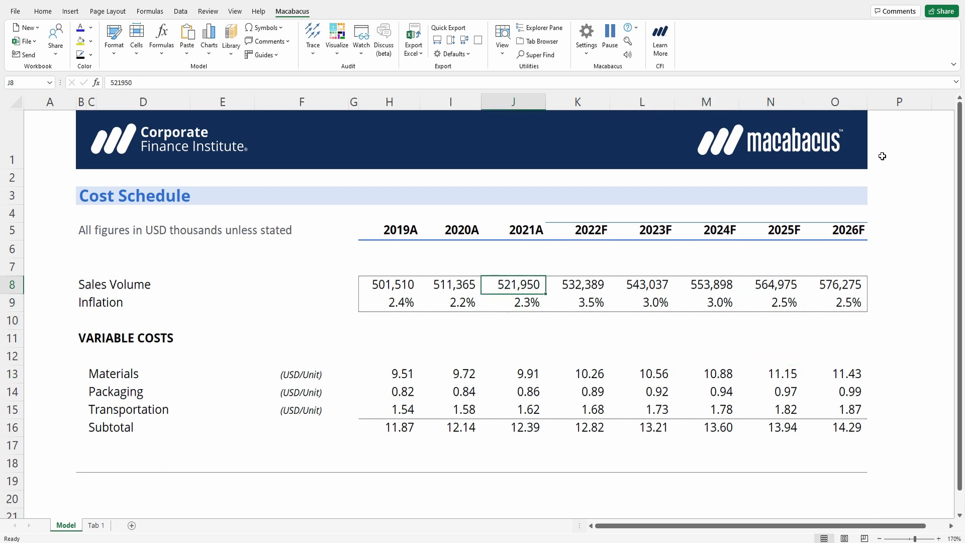
click(96, 525)
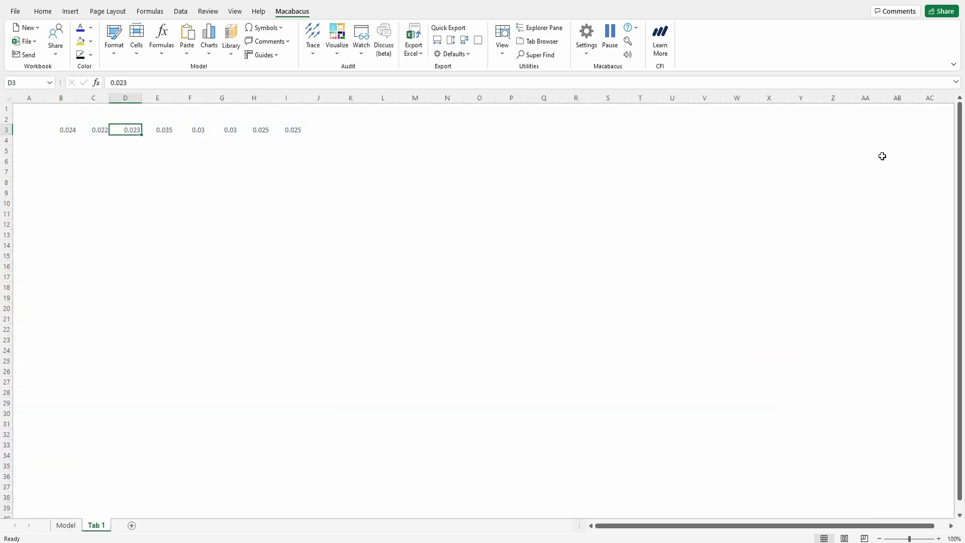
click(66, 525)
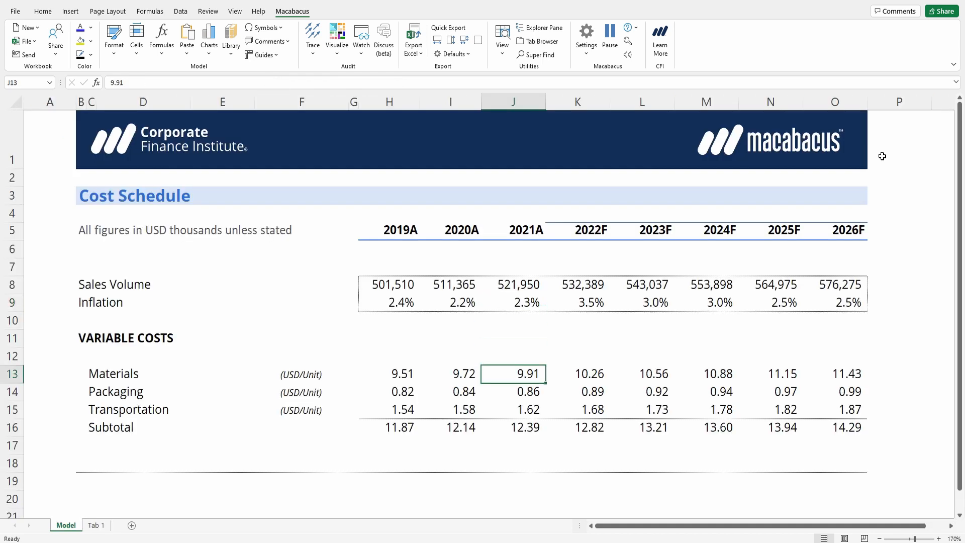
click(81, 195)
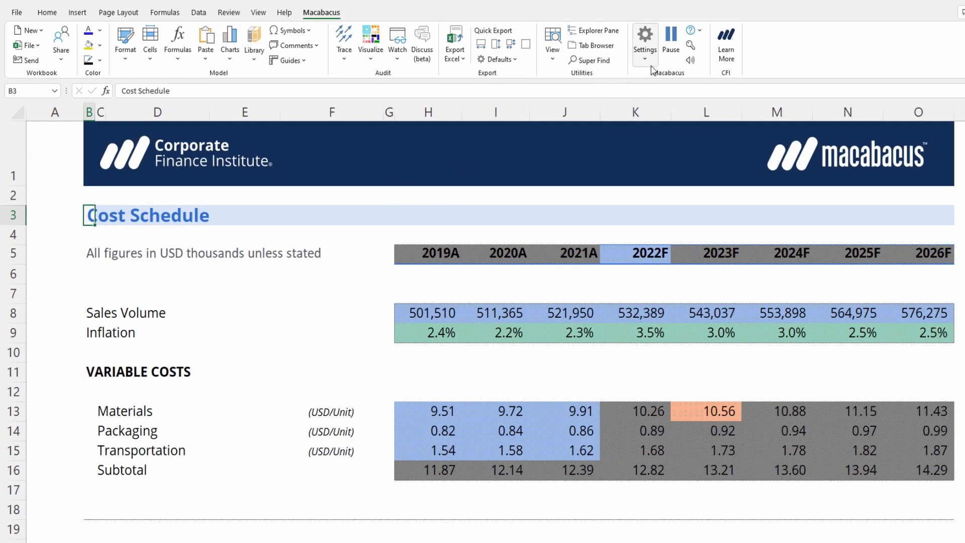
mouse_move(671, 85)
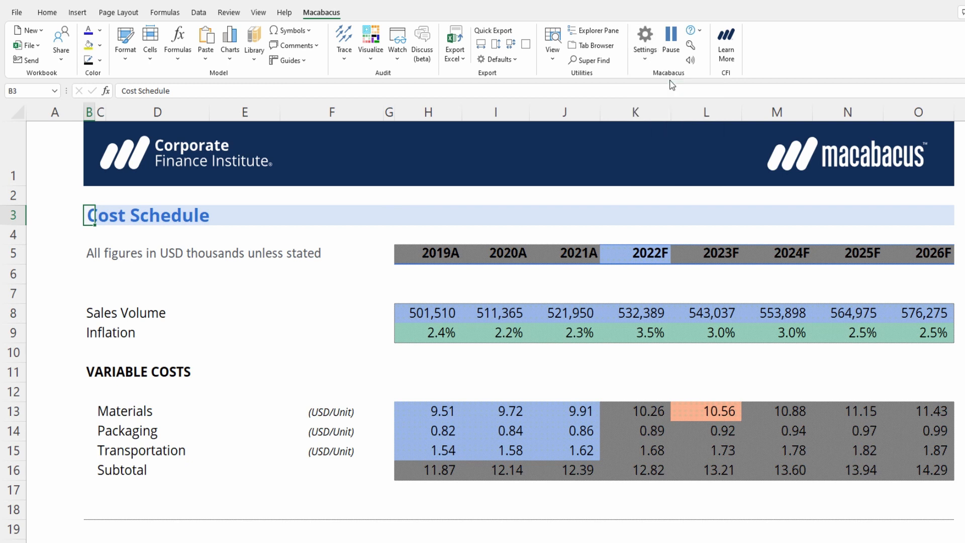
Step: Show the Macabacus Settings Colors page listing the AutoColor shades for inputs, formulas and links
click(645, 38)
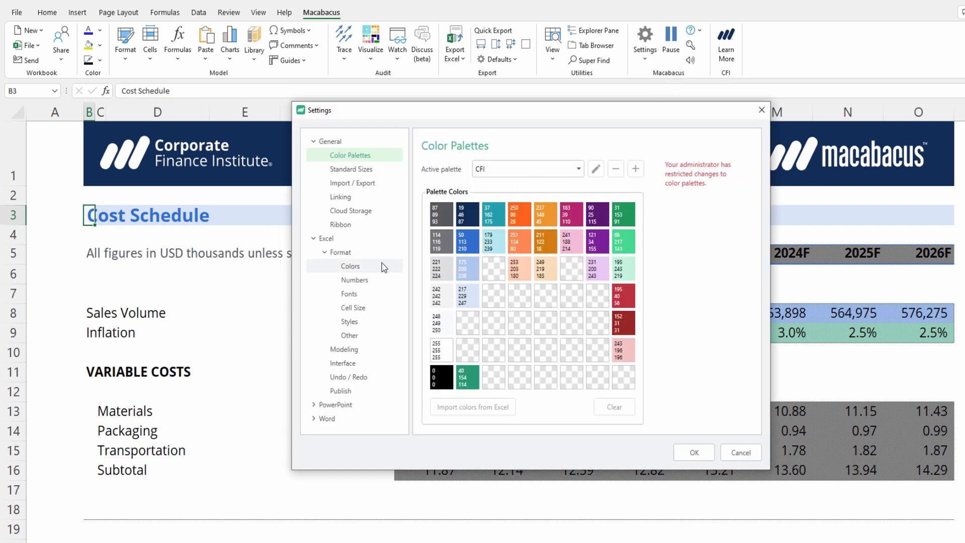
click(350, 266)
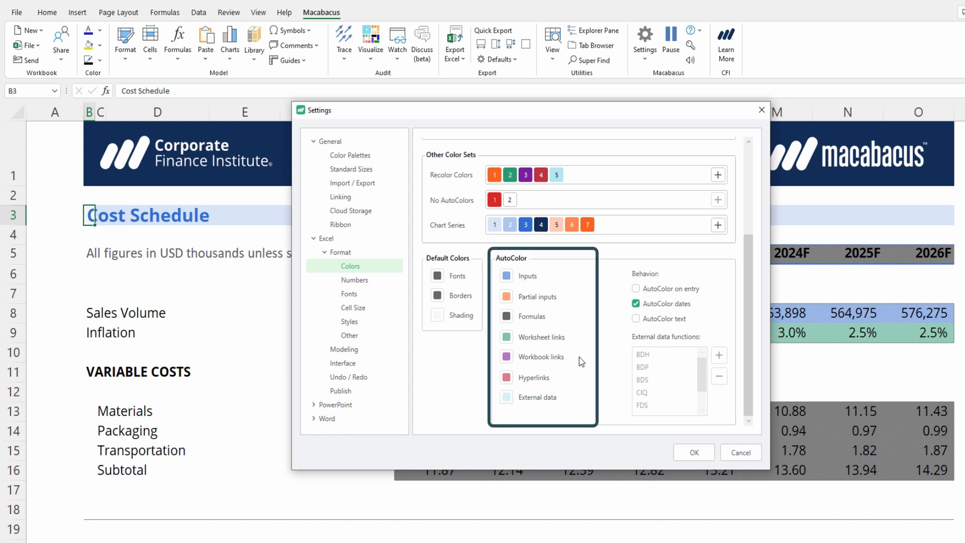
mouse_move(565, 289)
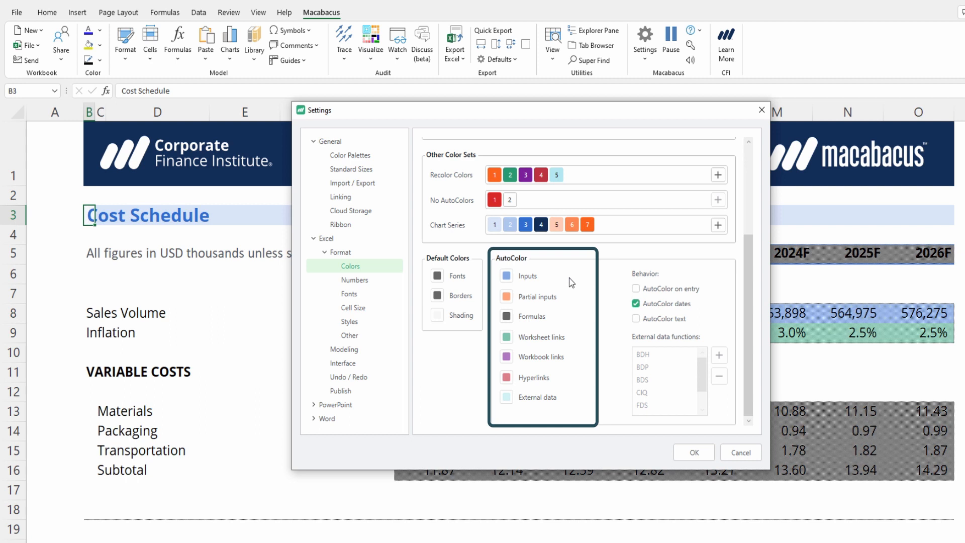
mouse_move(516, 268)
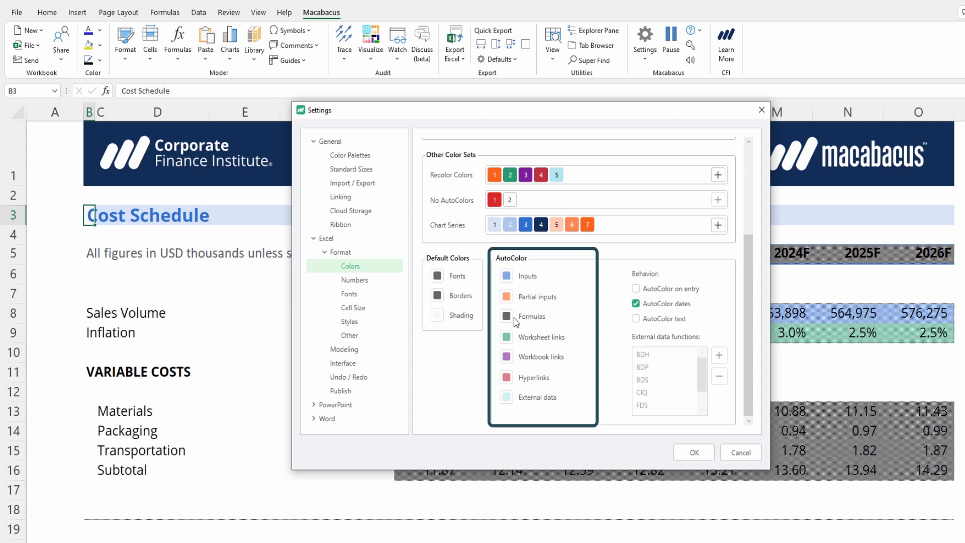
mouse_move(516, 340)
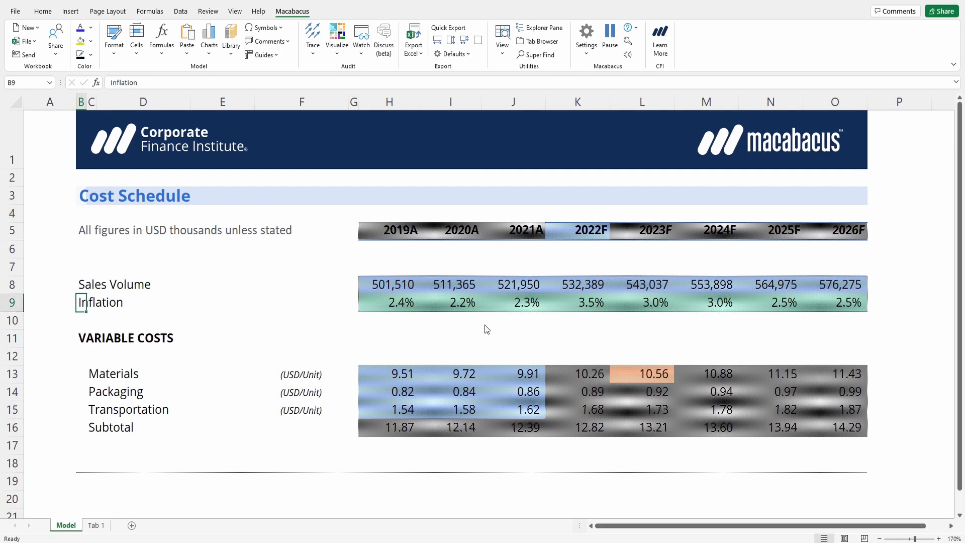
Step: Trace the 2021A Inflation link to Tab 1, then paste the Inflation row H9:O9 as hard-coded values
click(513, 303)
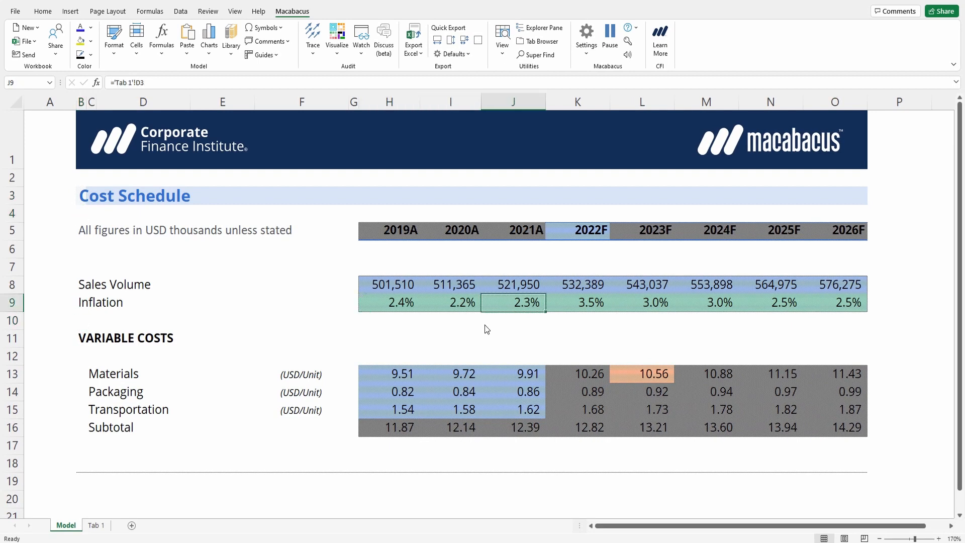
key(ctrl+[)
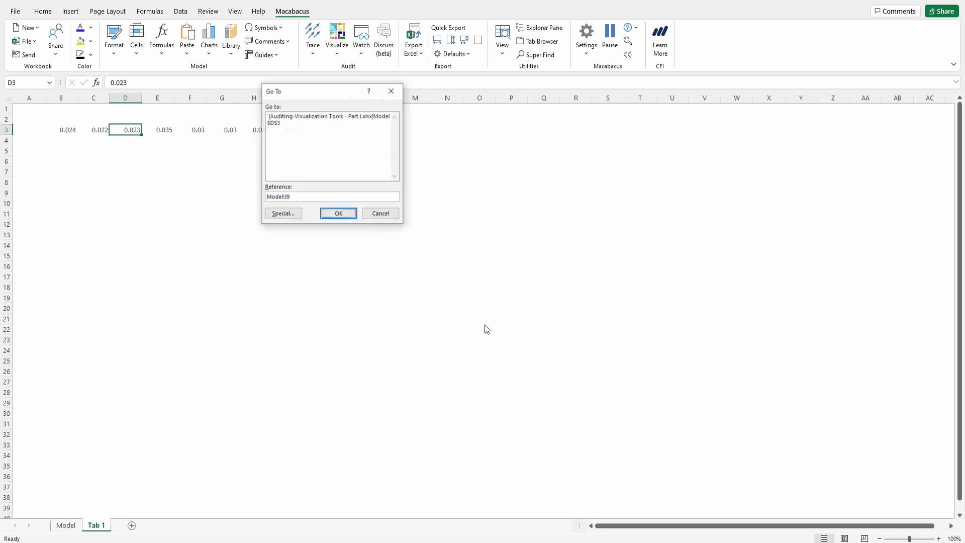
click(338, 214)
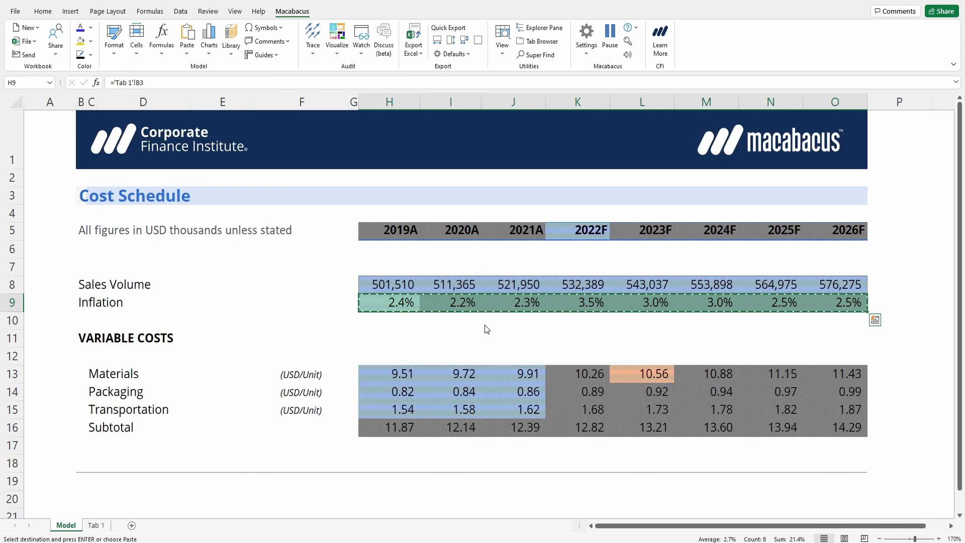
key(ctrl+alt+v)
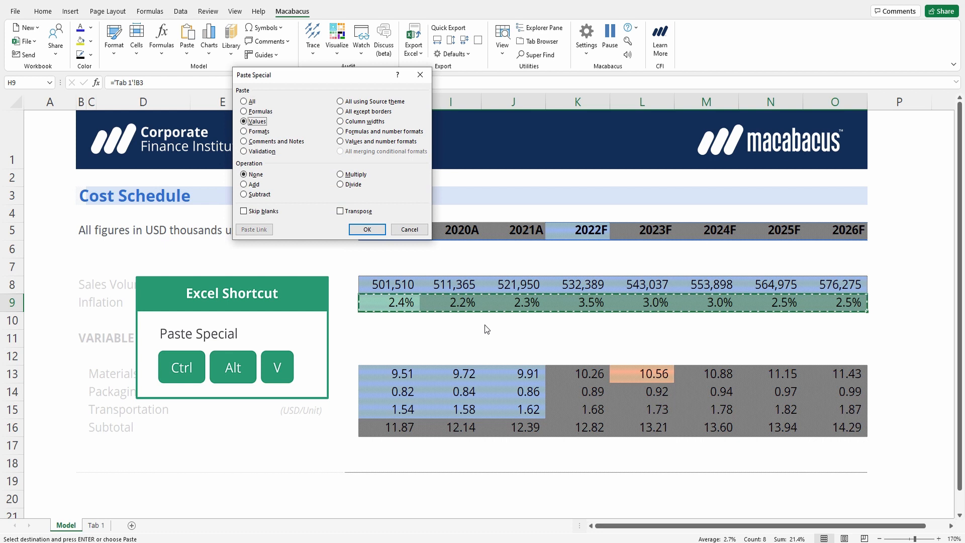
click(367, 230)
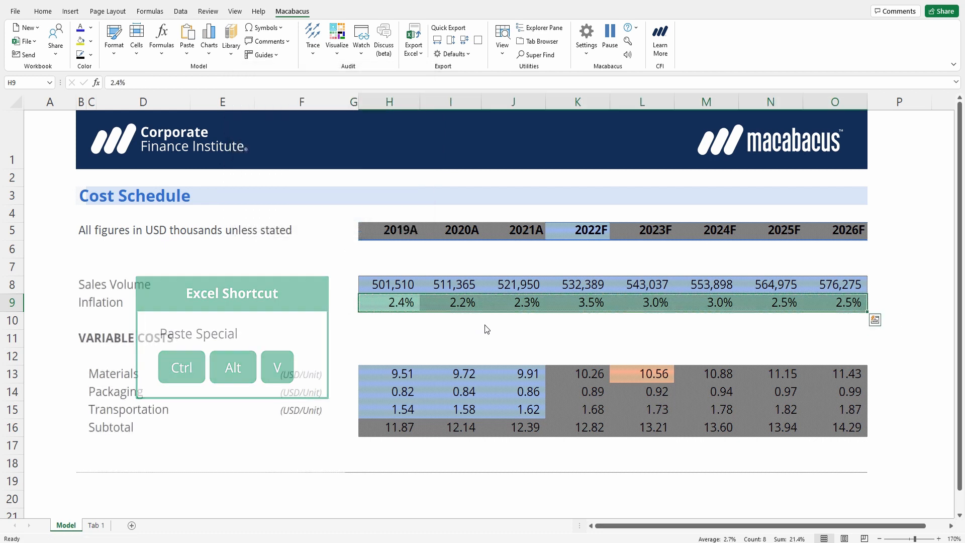
click(578, 303)
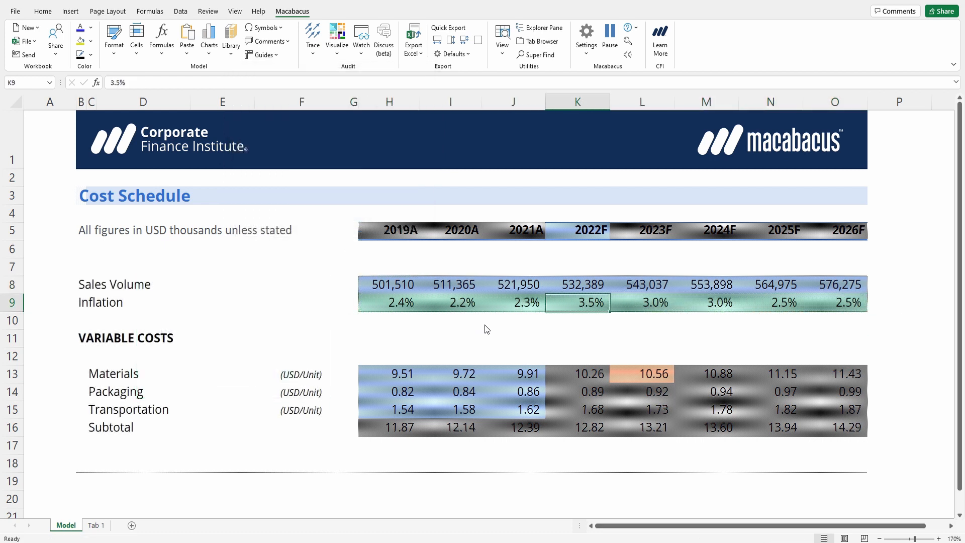
click(459, 374)
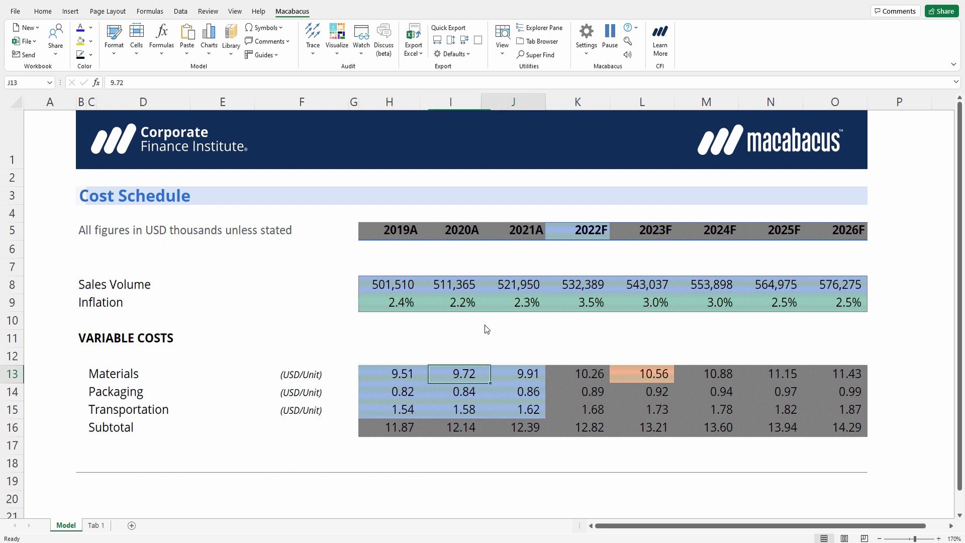
Step: Change L13 from =K13*(1+3%) to reference the L$9 inflation rate
click(641, 375)
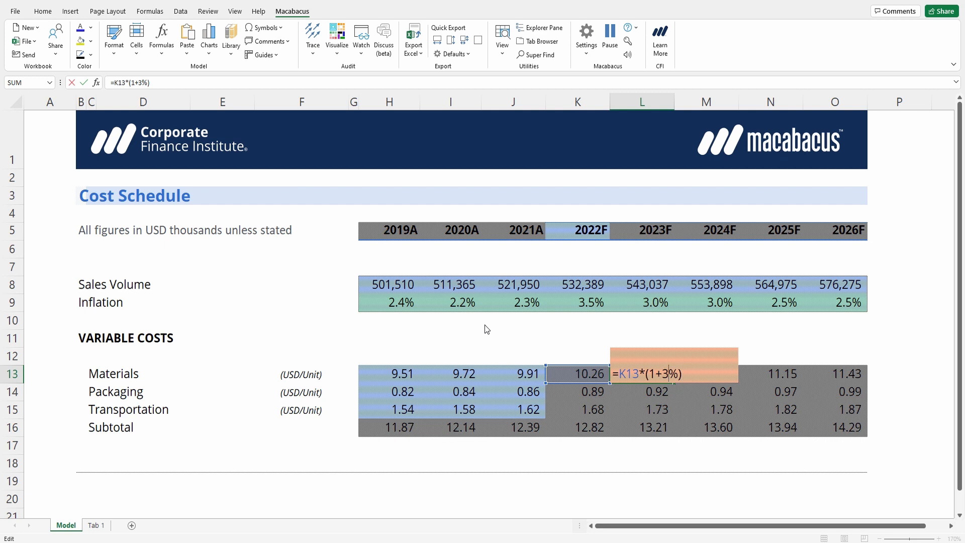
key(Backspace)
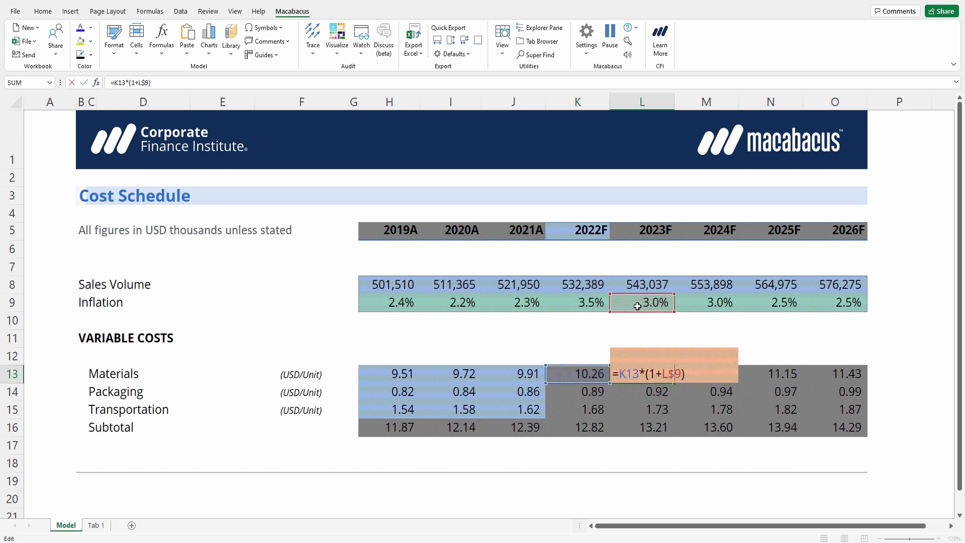
key(enter)
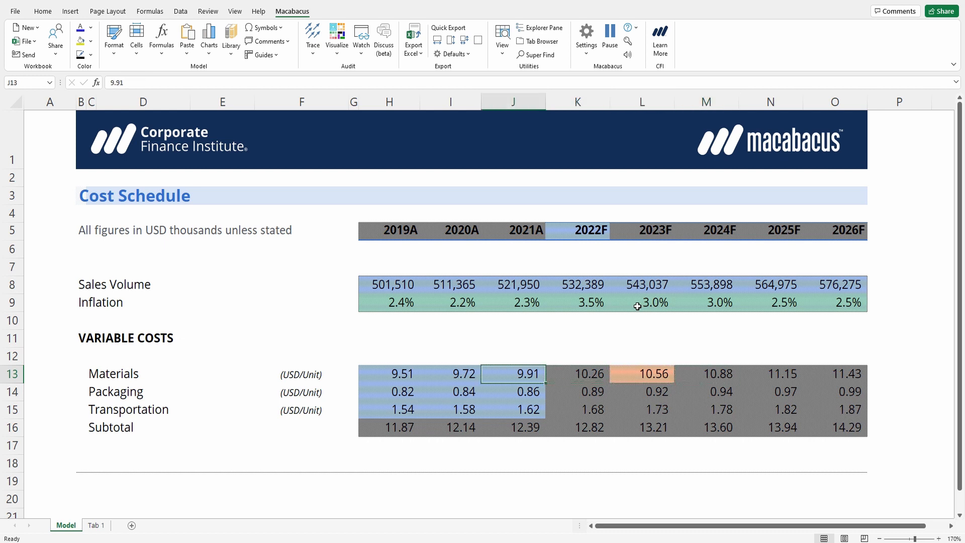
Step: Select the whole Cost Schedule and re-run the Functional Map so the Inflation row shows as hard-coded inputs
click(80, 230)
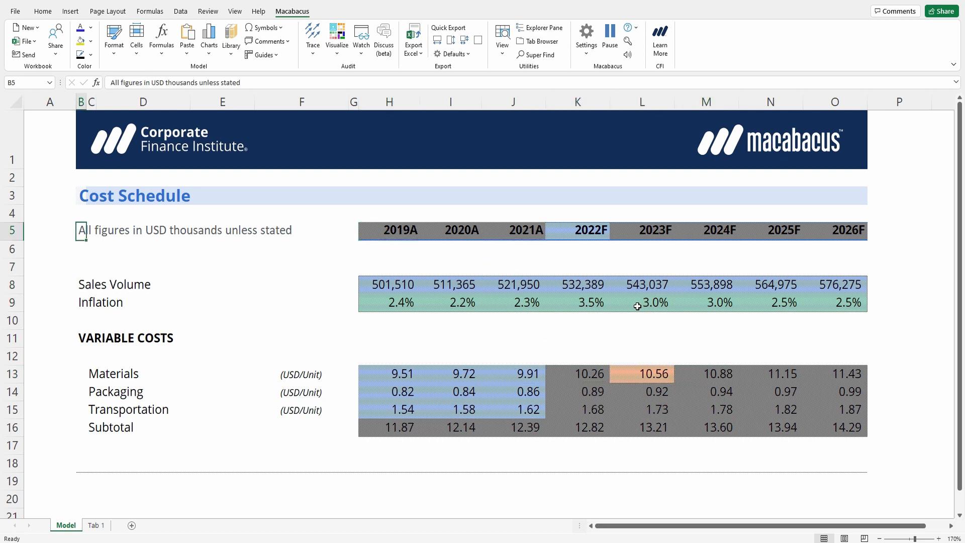
drag(81, 230, 80, 445)
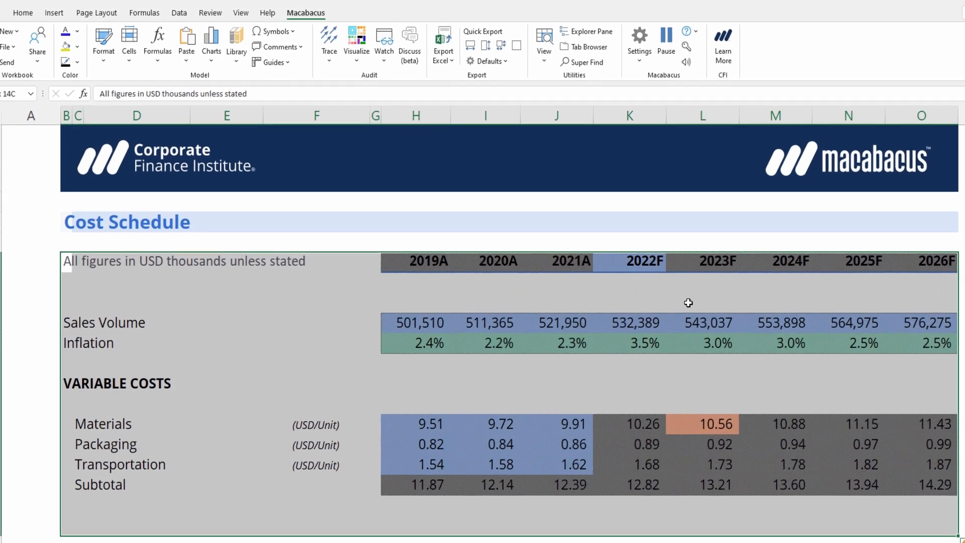
click(357, 43)
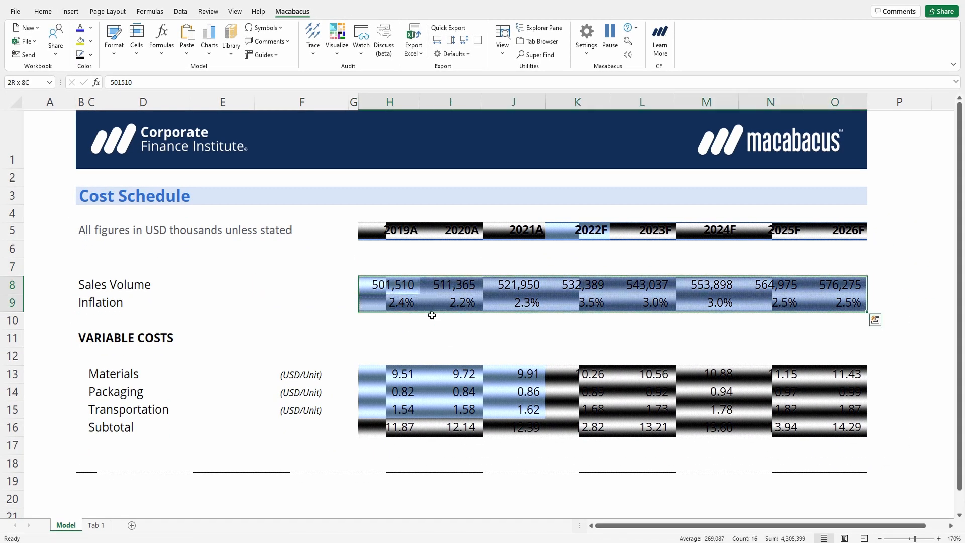
click(390, 374)
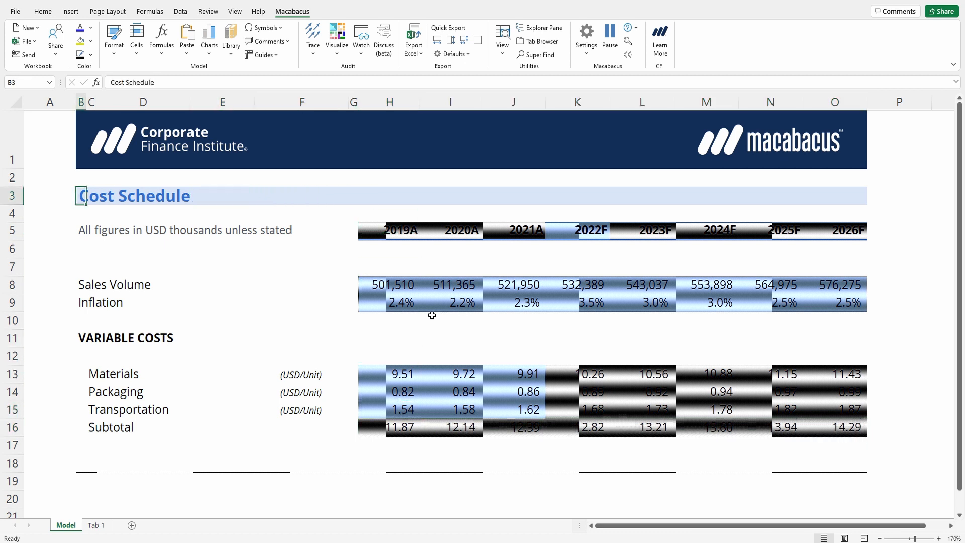
Step: Turn off the functional map, confirm Tab 1 has no dependents with AutoTrace, and delete Tab 1
click(337, 40)
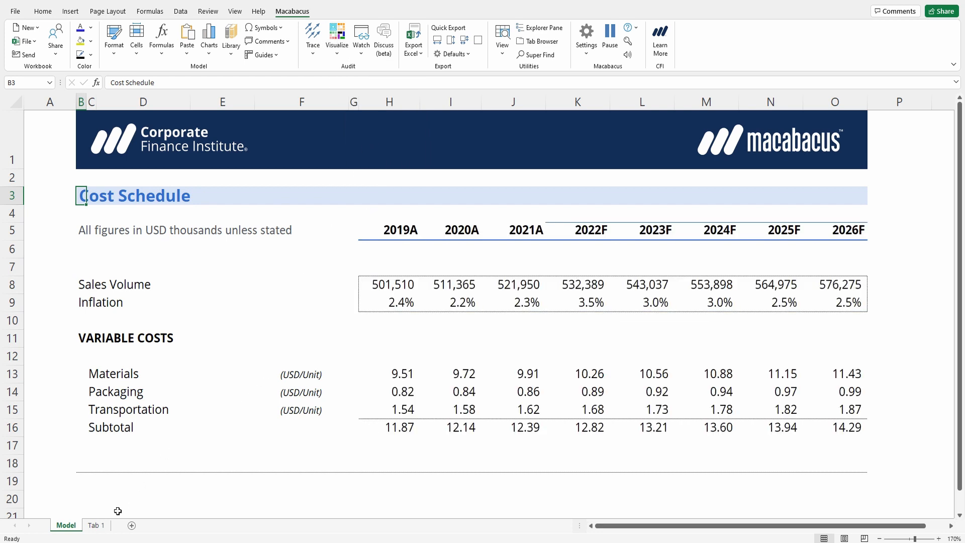
click(96, 524)
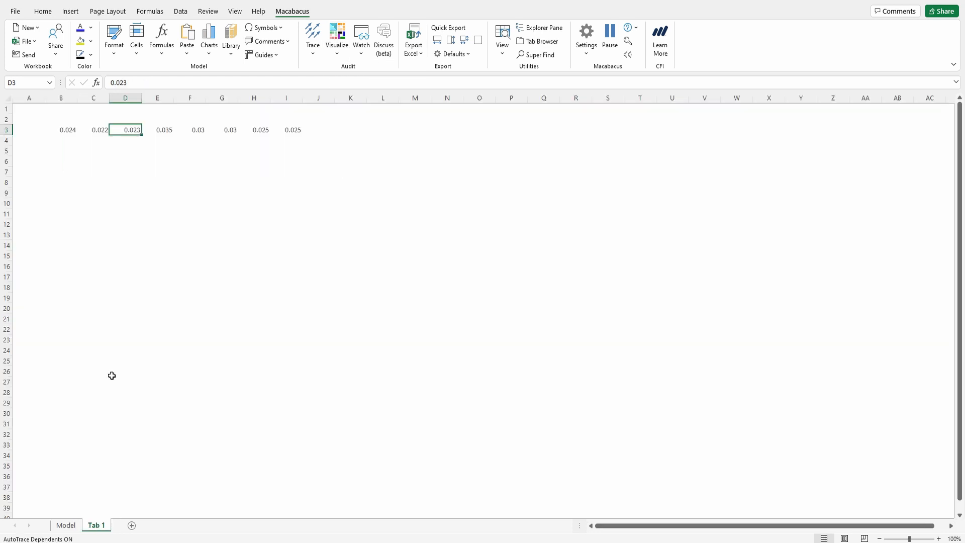
key(ctrl+alt+shift+])
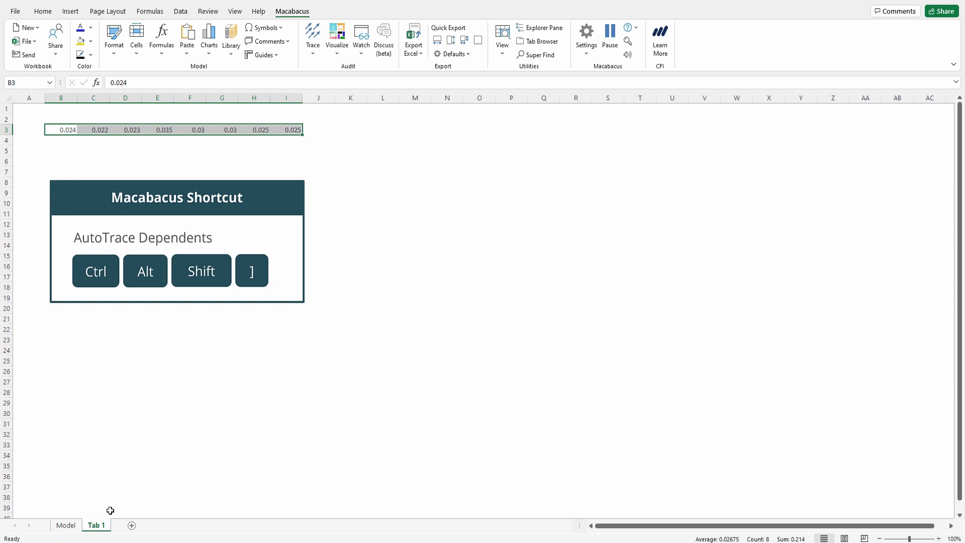
right_click(96, 525)
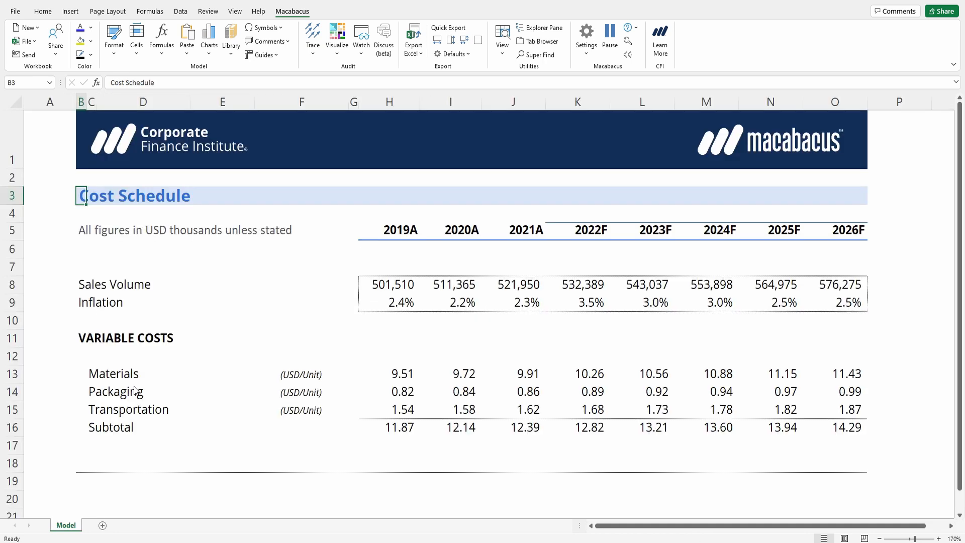
click(81, 213)
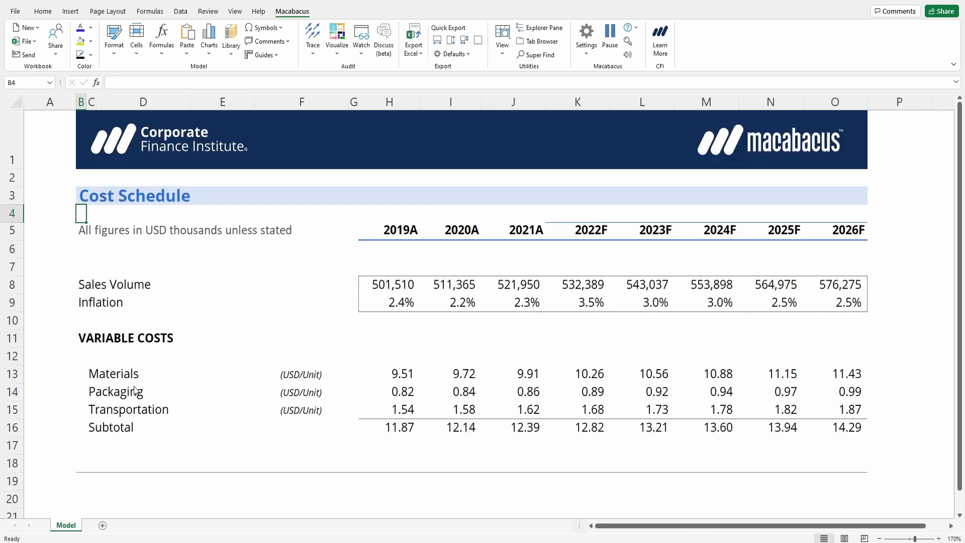
Step: Run AutoColor Selection on the schedule so hard-coded inputs turn blue and formulas black
click(389, 285)
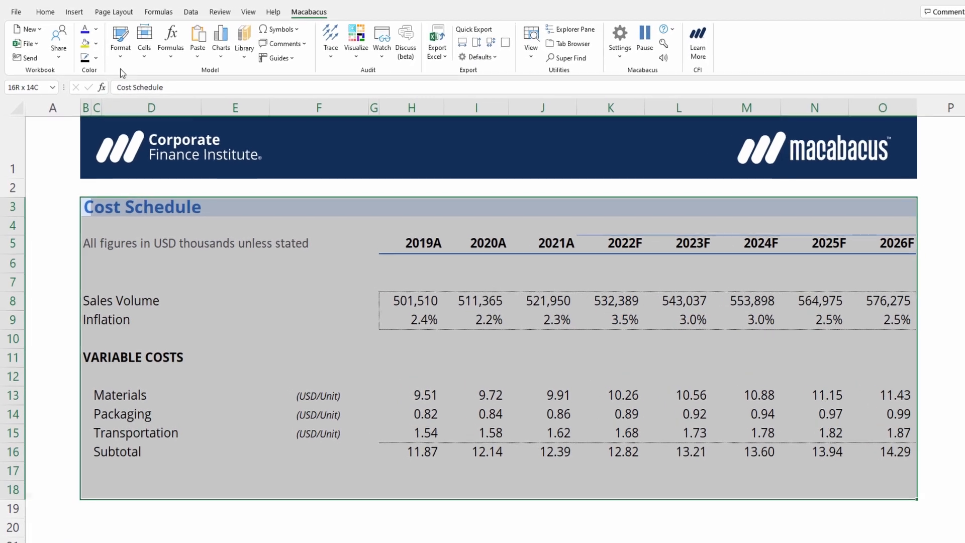
click(120, 41)
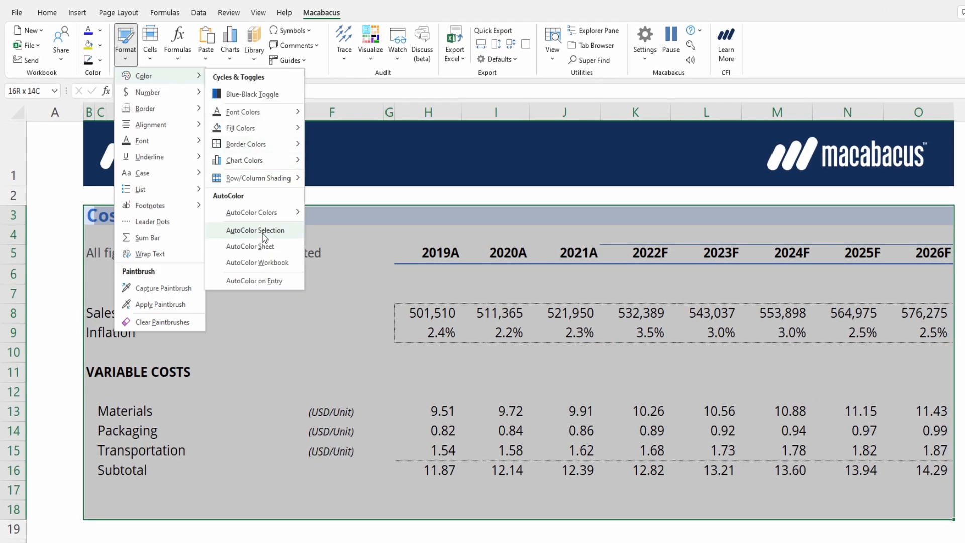
click(254, 230)
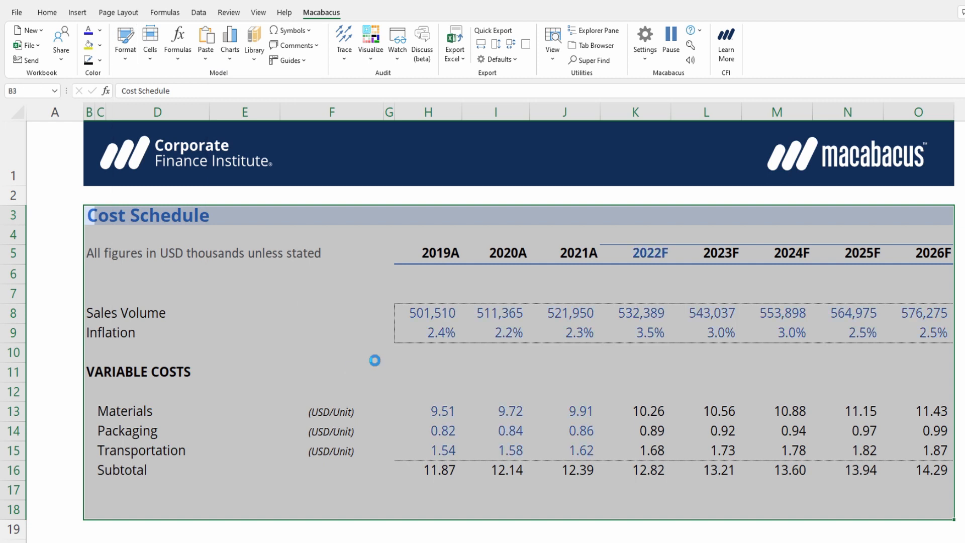
click(306, 326)
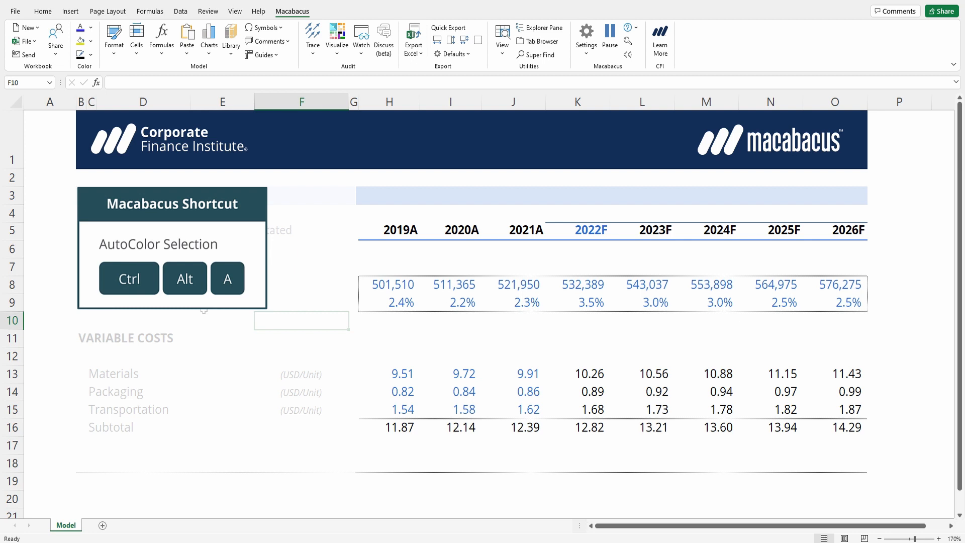
key(alt)
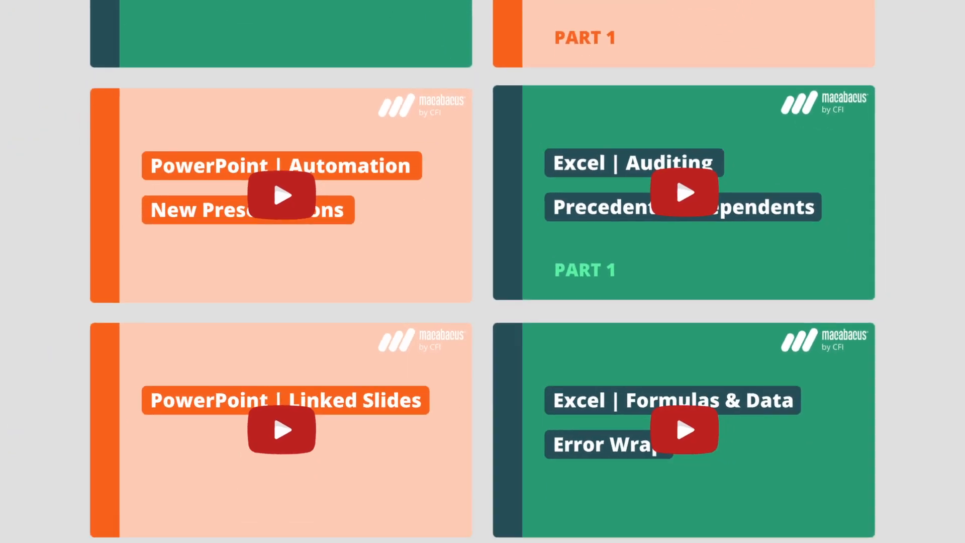
scroll(down, 3)
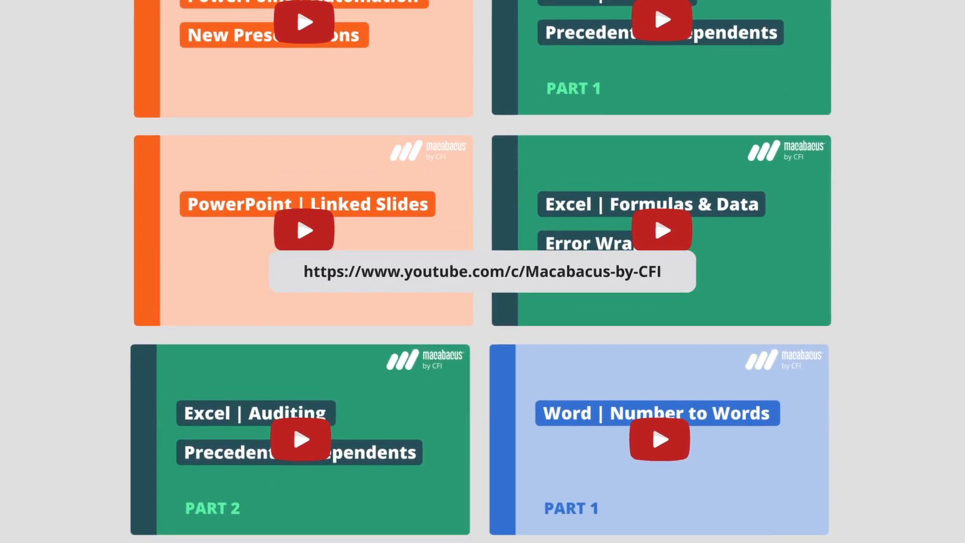
scroll(down, 3)
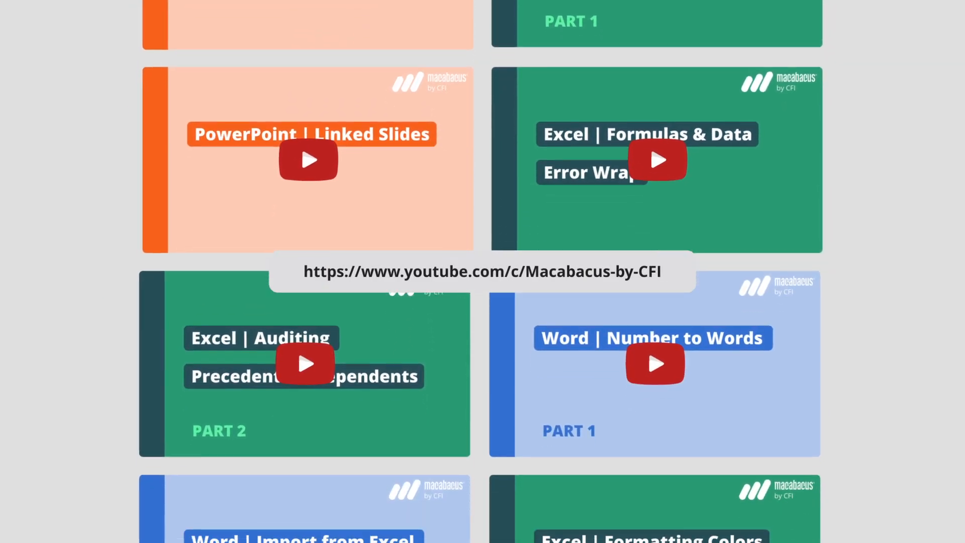